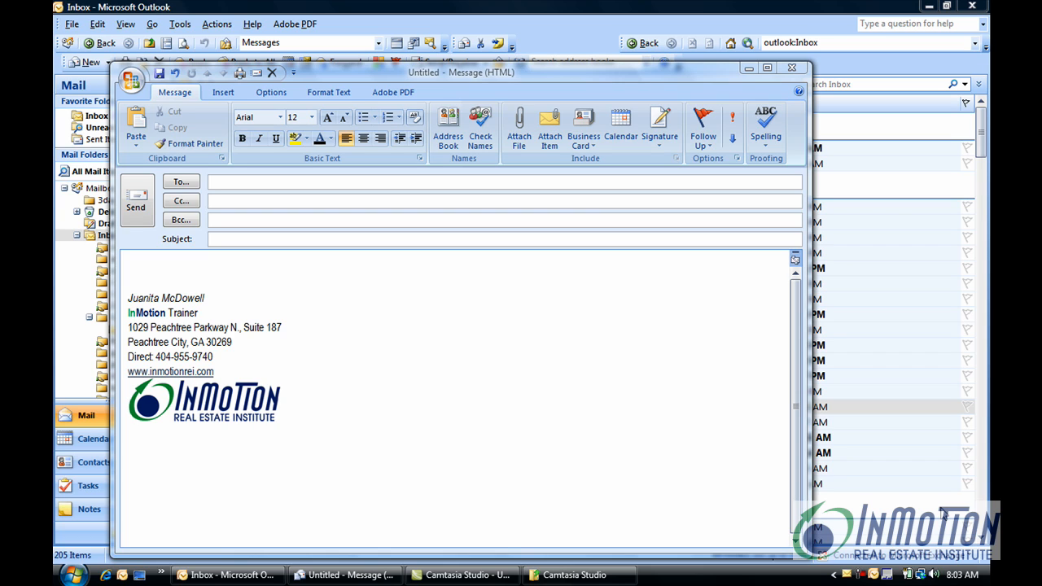
mouse_move(877, 443)
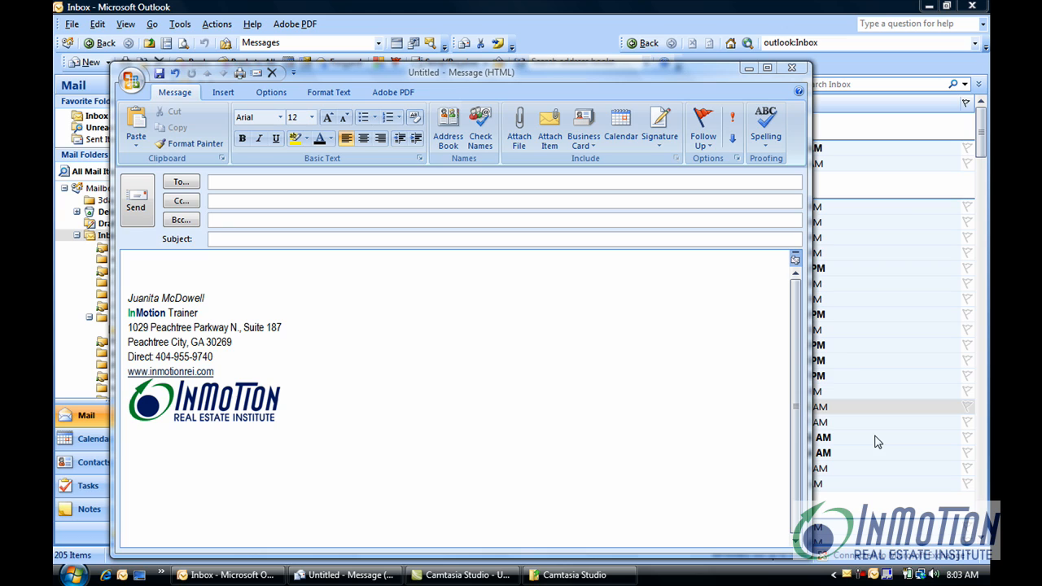
mouse_move(155, 270)
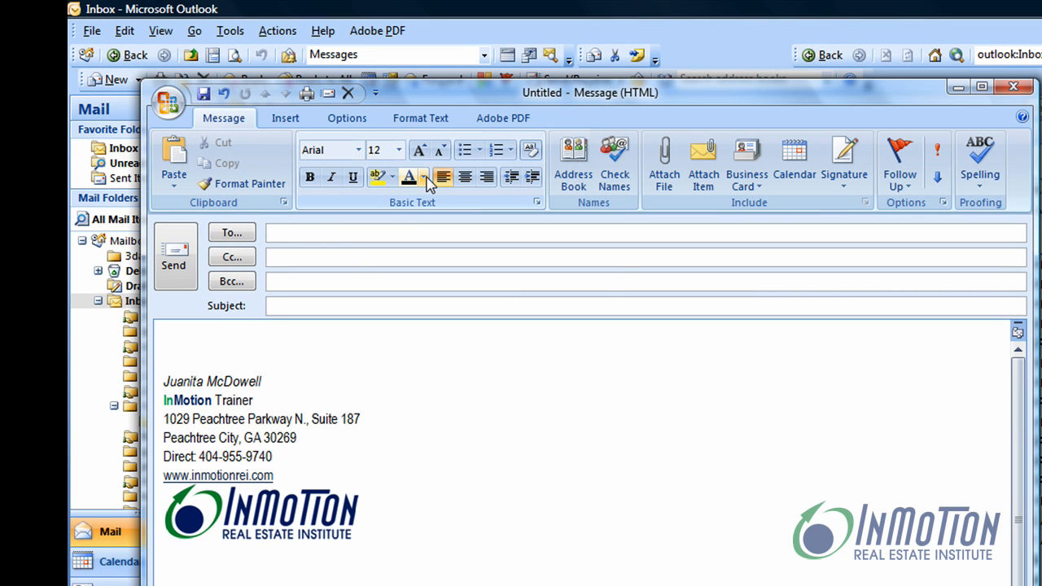
mouse_move(420, 177)
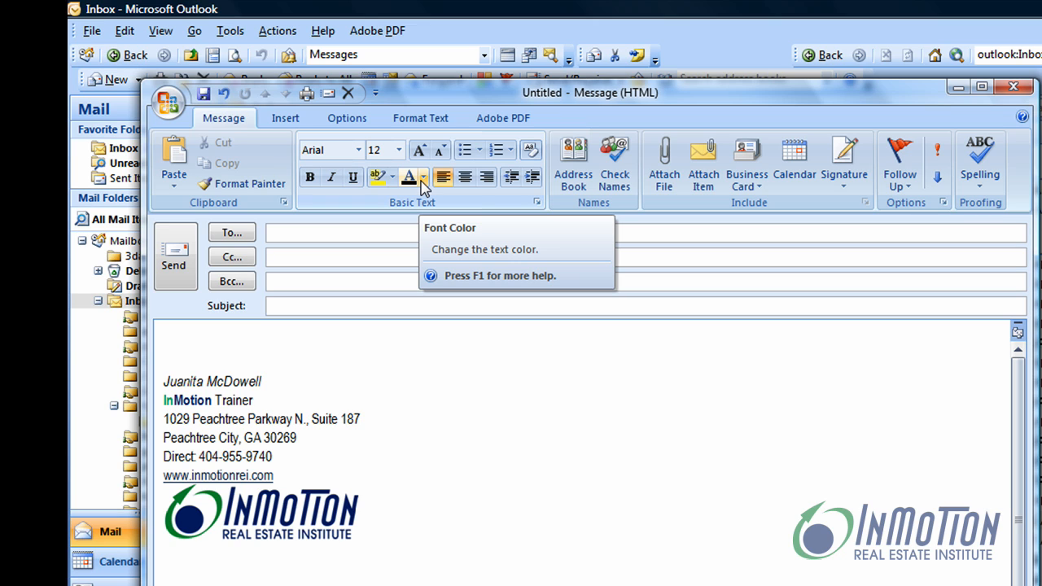
Step: Choose red as the font colour and write the 'Hello there,' greeting at the top of the body
click(415, 176)
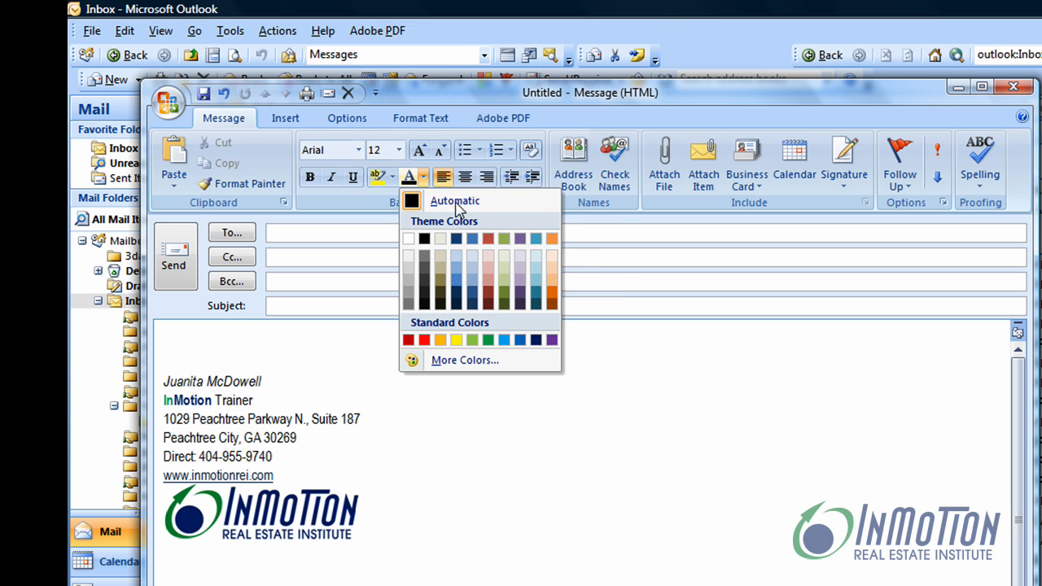
mouse_move(418, 338)
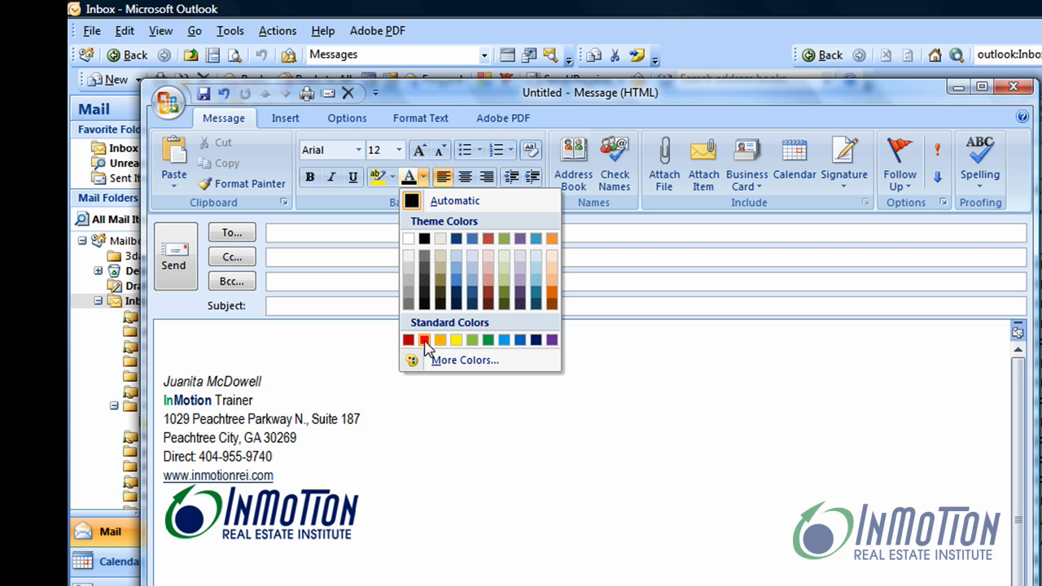
click(423, 340)
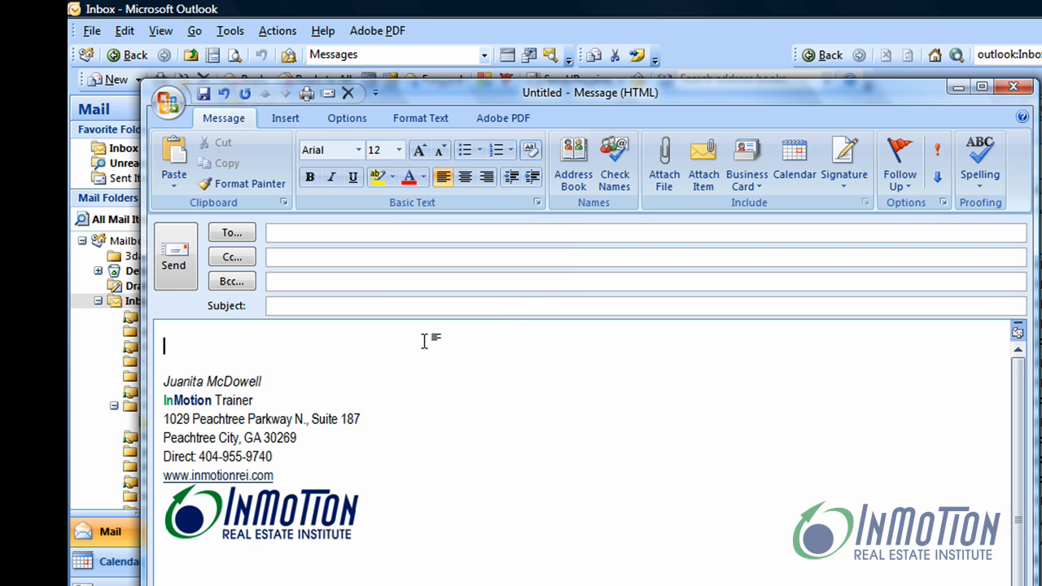
text(Hello there,)
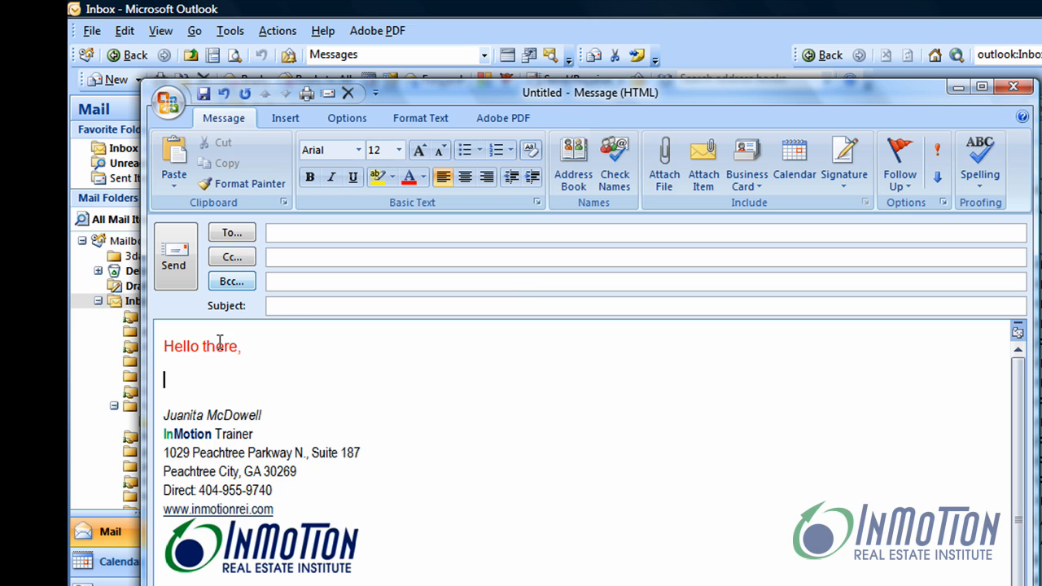
Step: Select the 'Hello there,' greeting and make it dark blue and bold from the mini toolbar
double_click(220, 347)
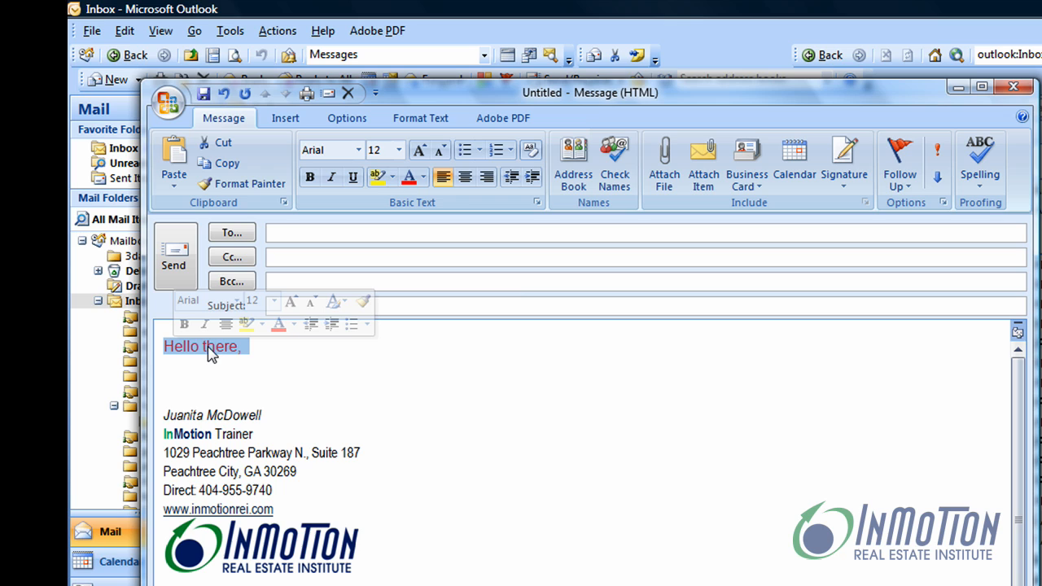
mouse_move(226, 354)
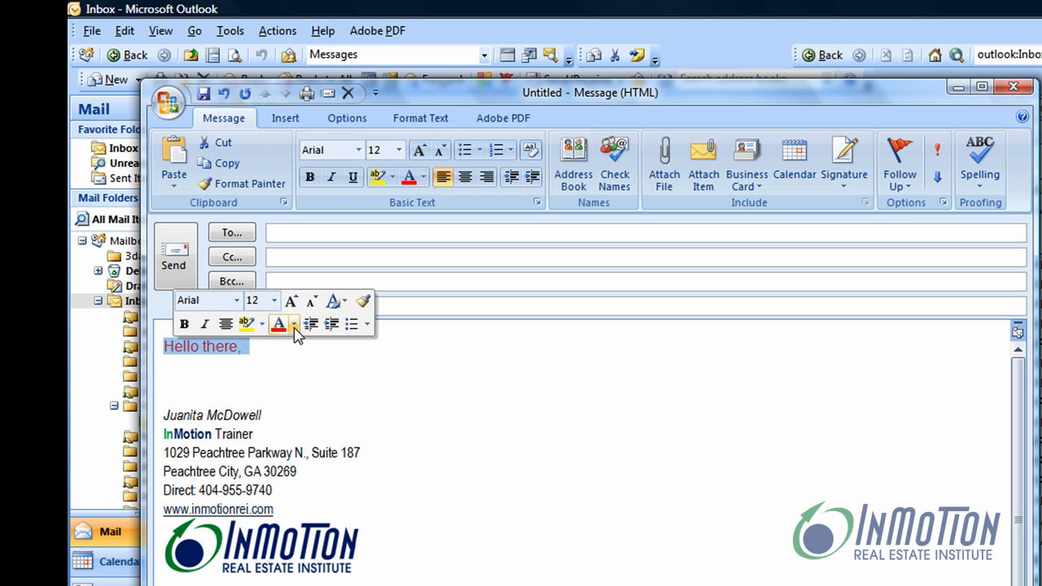
click(293, 323)
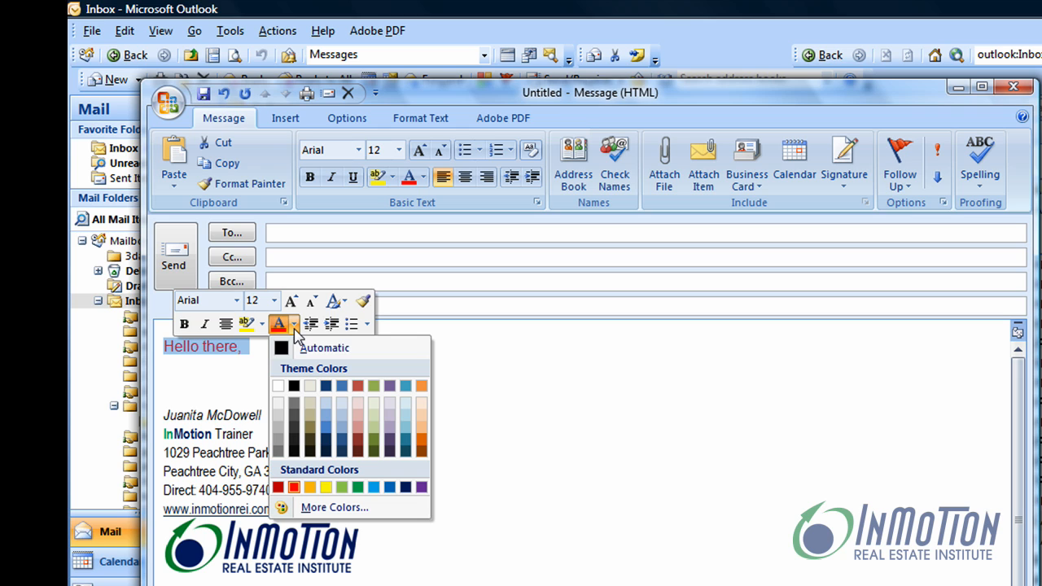
mouse_move(324, 438)
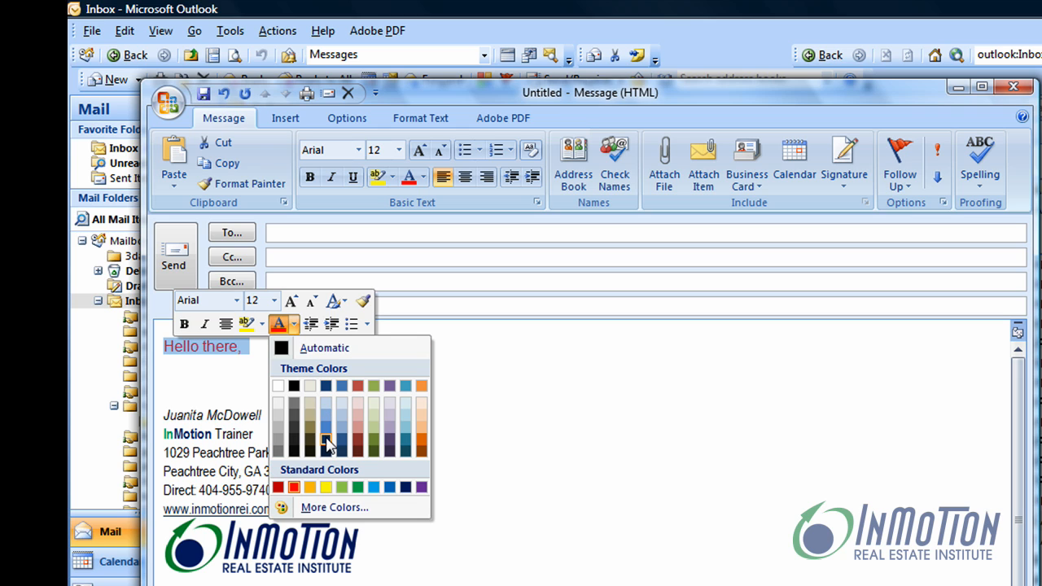
click(325, 439)
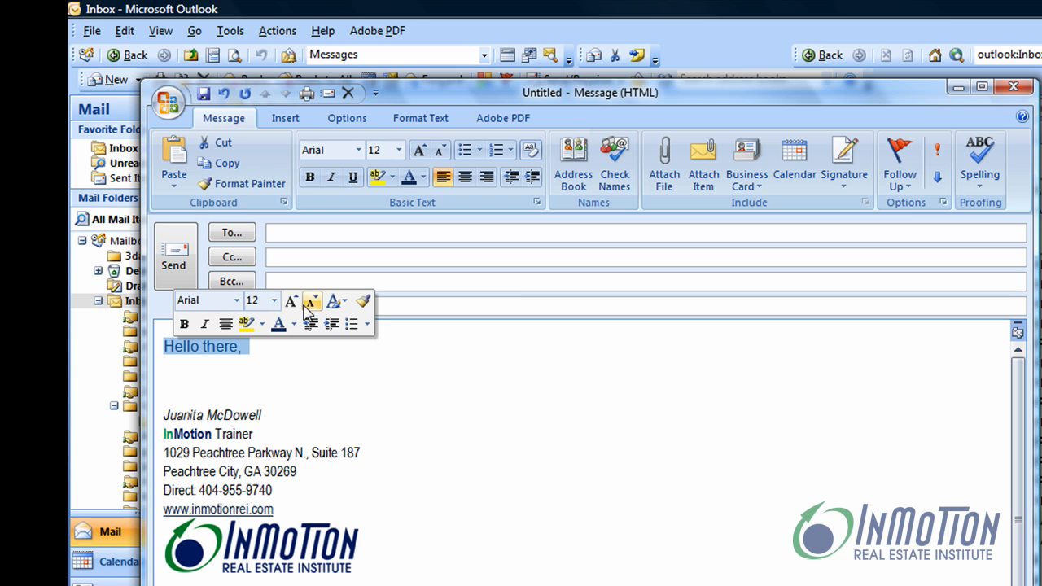
click(184, 324)
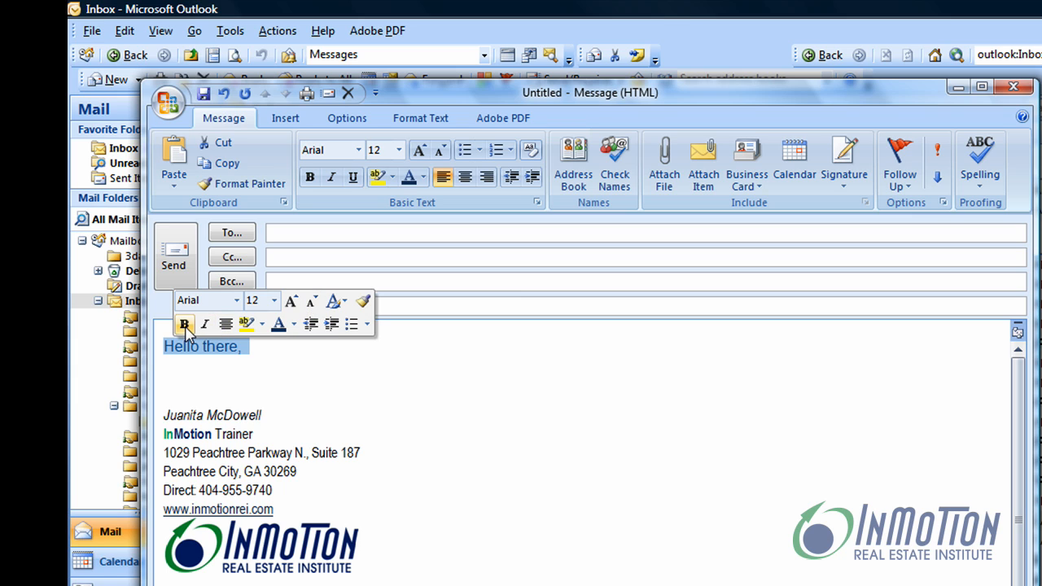
click(186, 323)
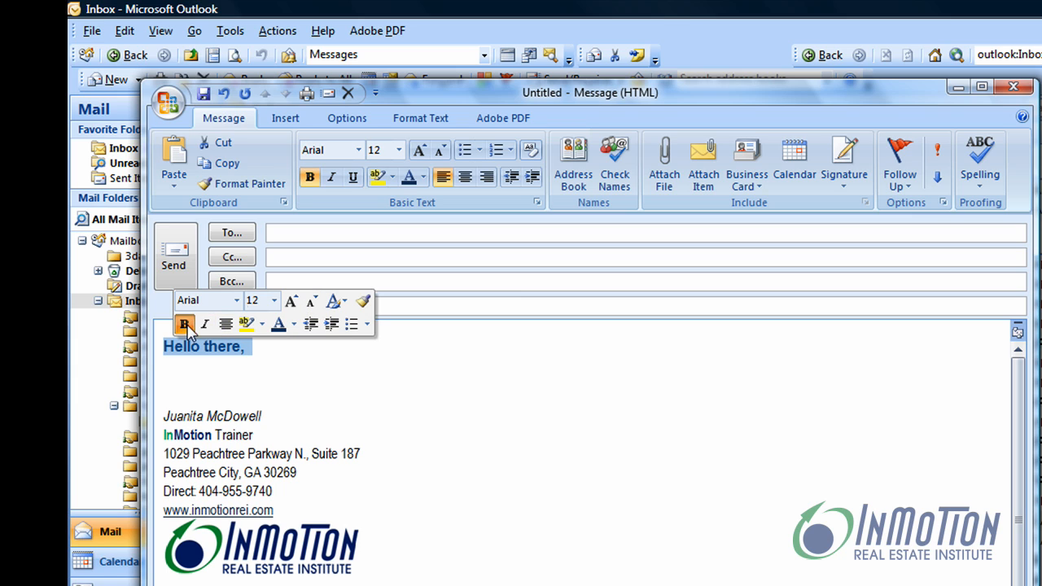
Step: Switch the greeting's font to Segoe Script
click(238, 299)
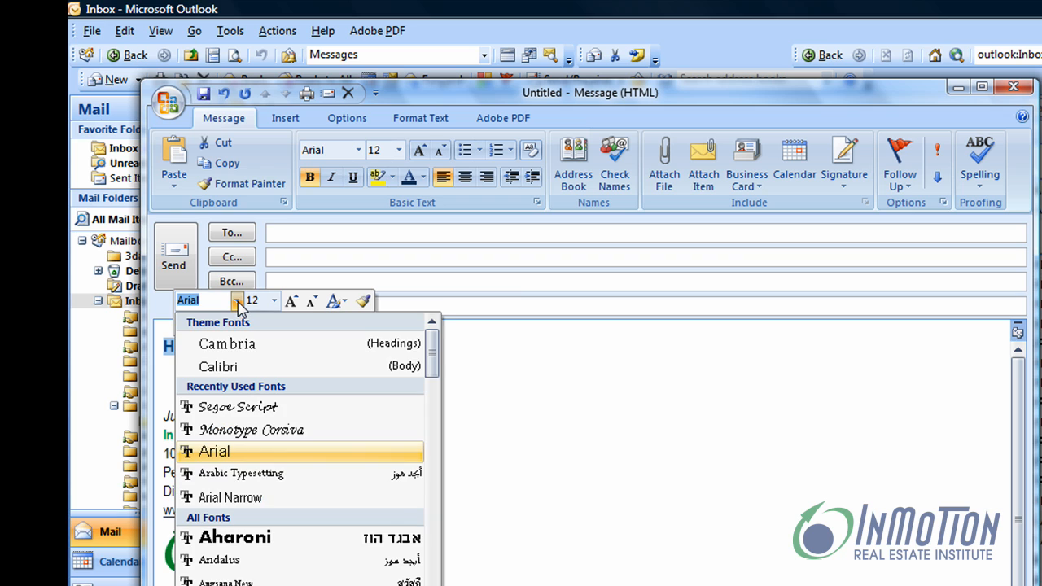
click(238, 407)
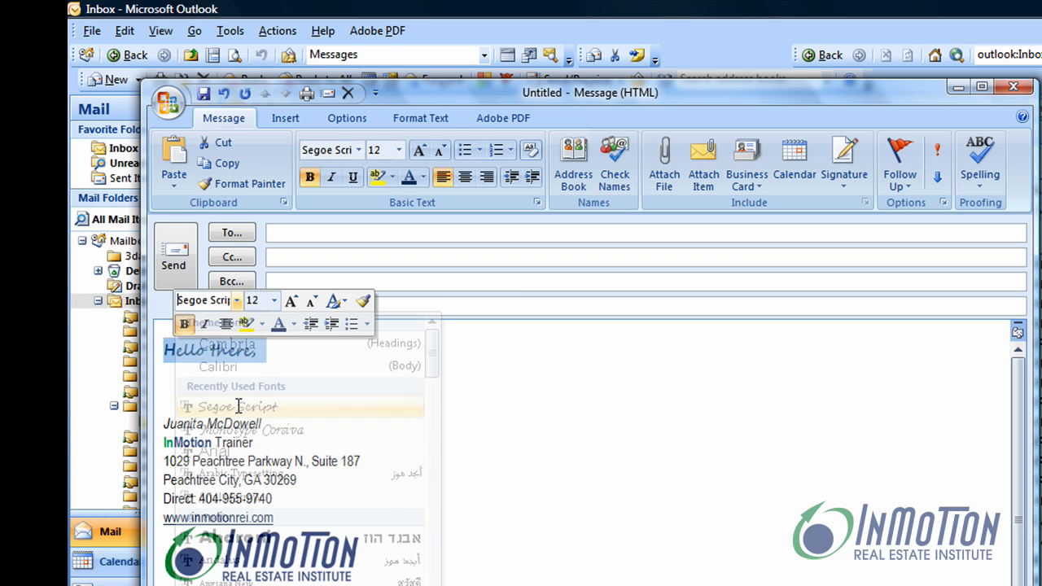
click(238, 407)
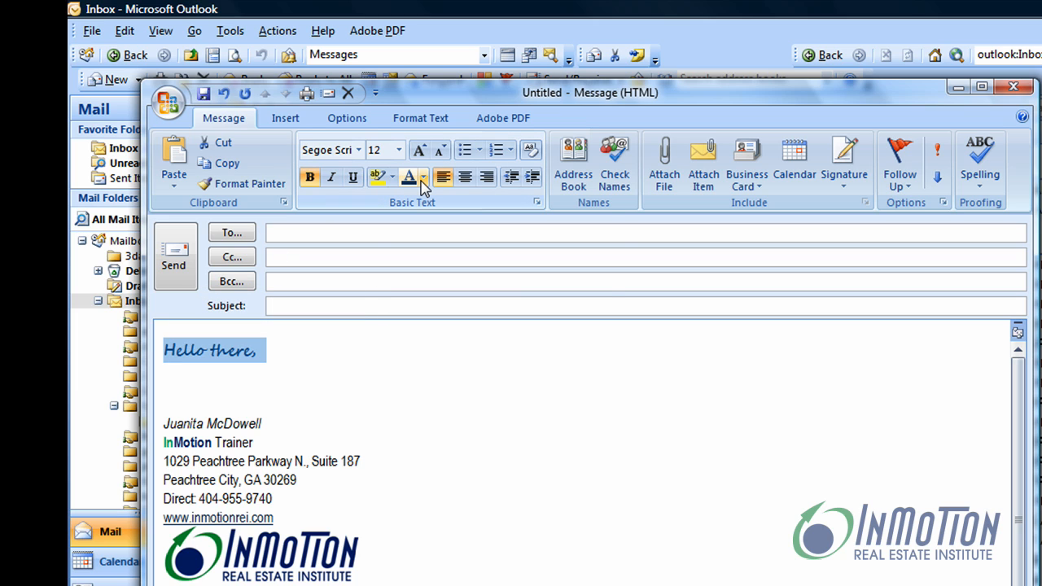
mouse_move(420, 181)
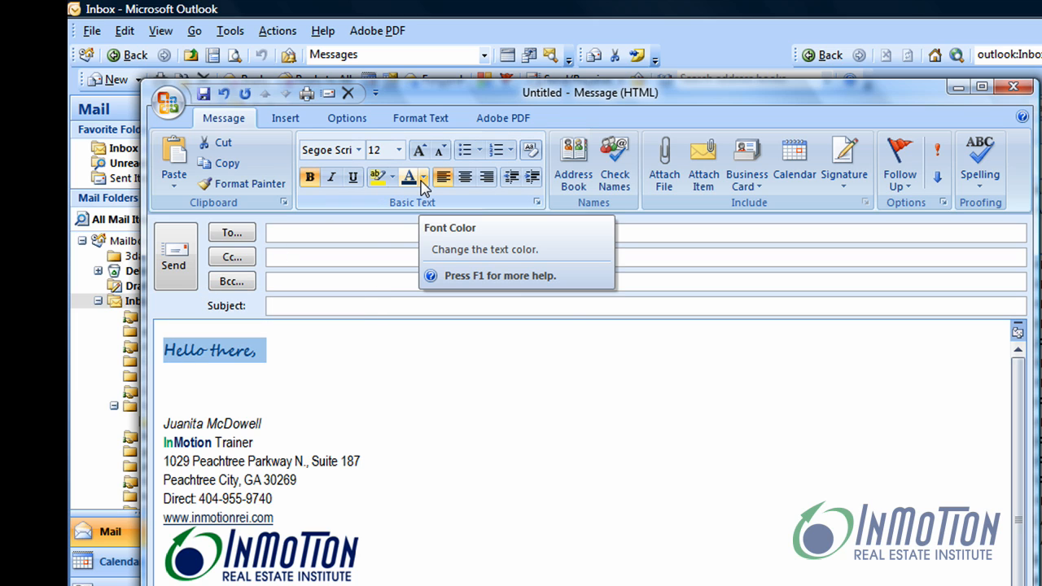
click(415, 177)
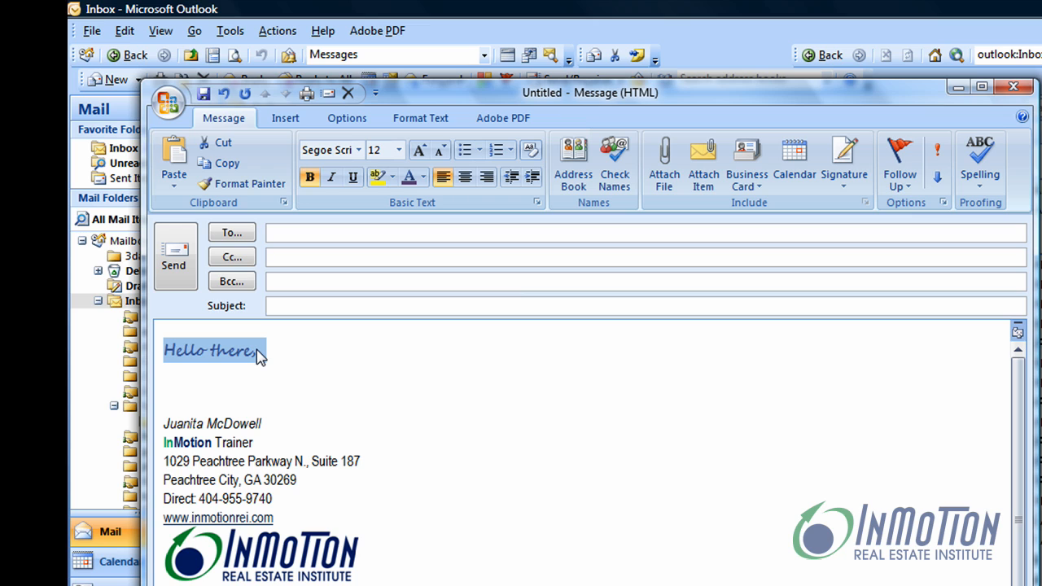
Step: Remove bold from the greeting with Ctrl+B and italicise it with Ctrl+I
key(ctrl+b)
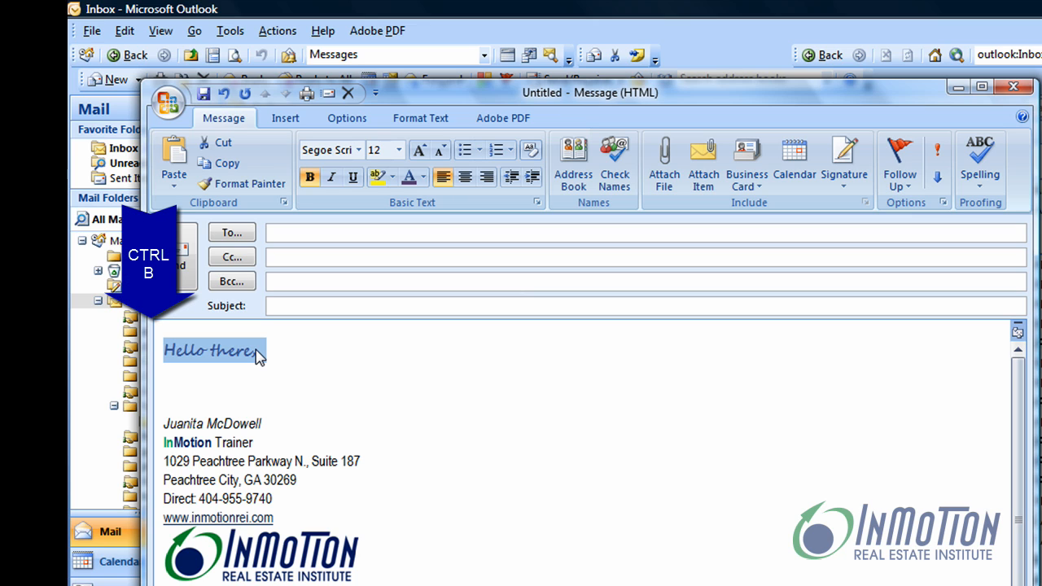
key(ctrl+b)
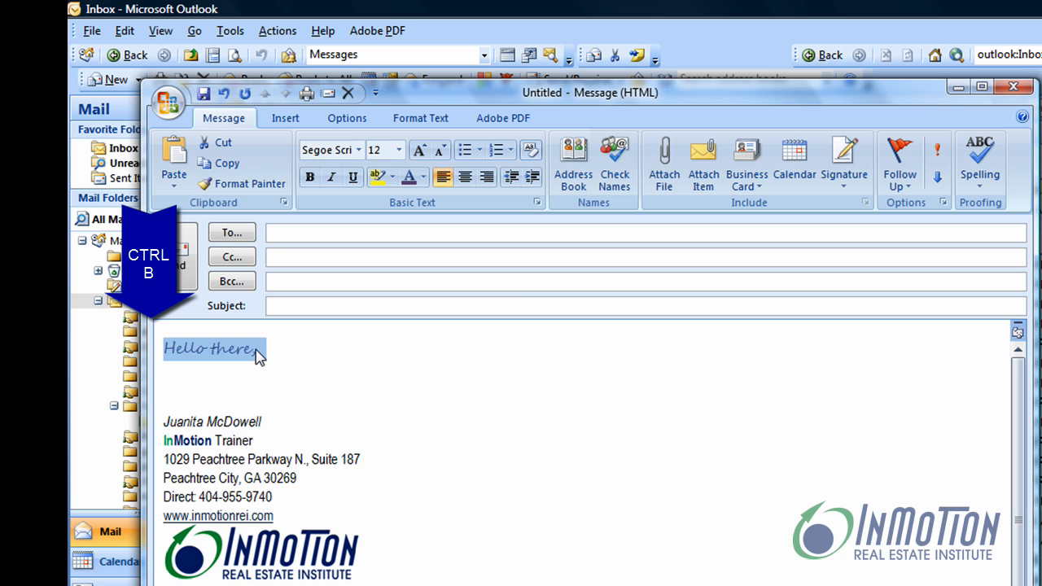
key(ctrl+b)
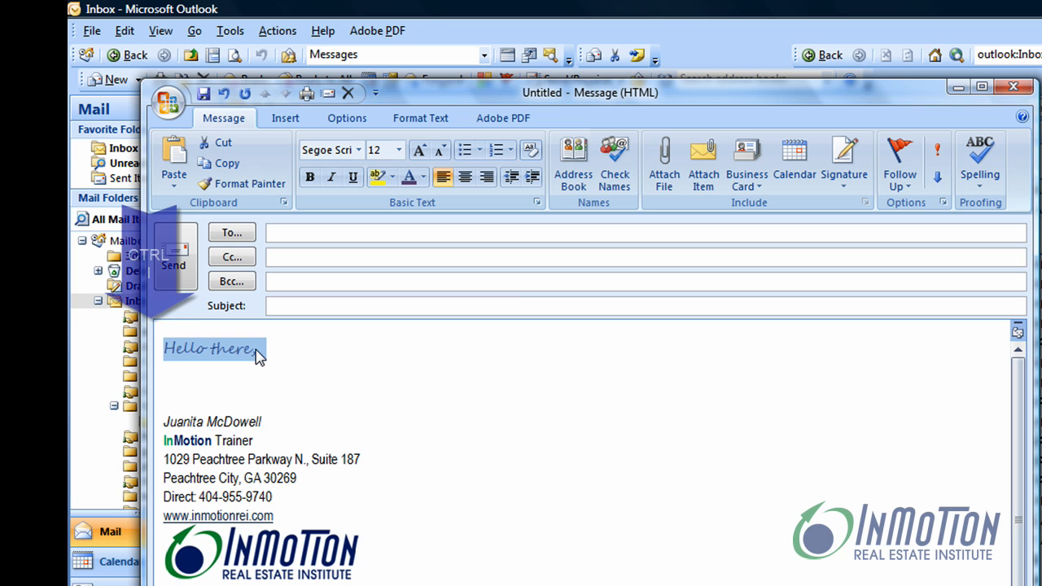
key(Ctrl+i)
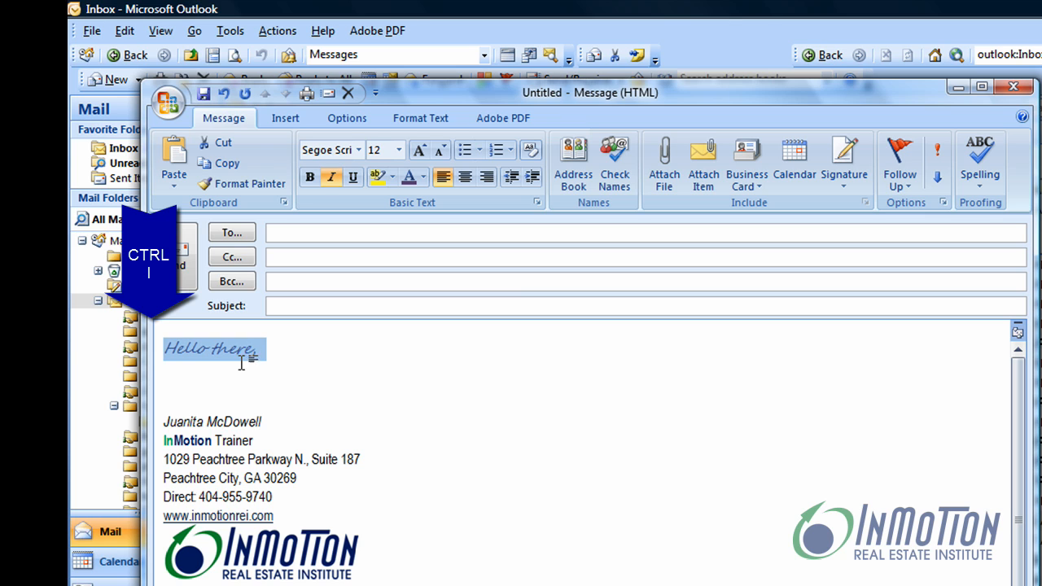
Step: Show the mini toolbar's font list for the italic dark blue greeting
right_click(215, 349)
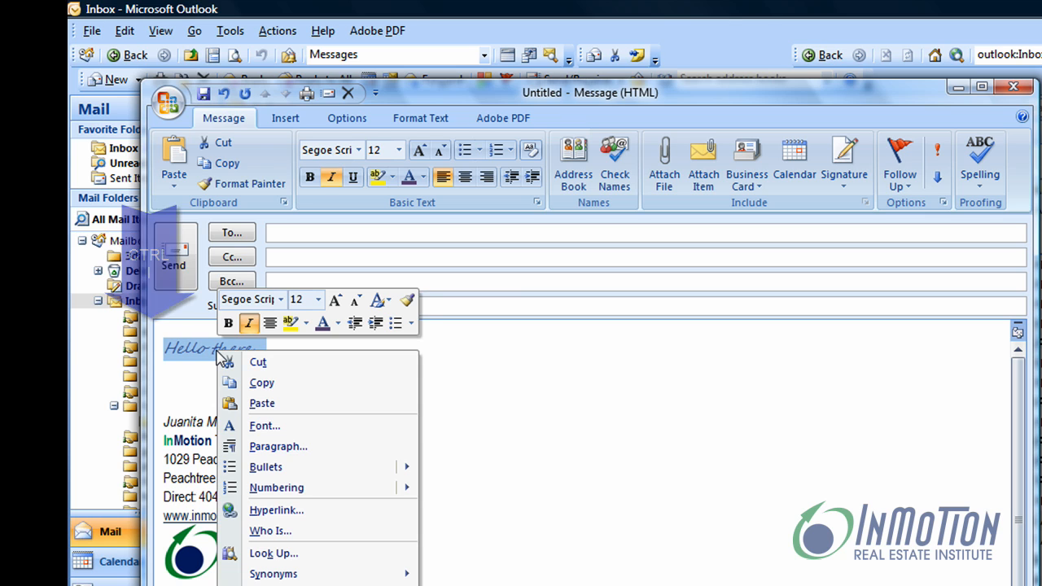
click(280, 299)
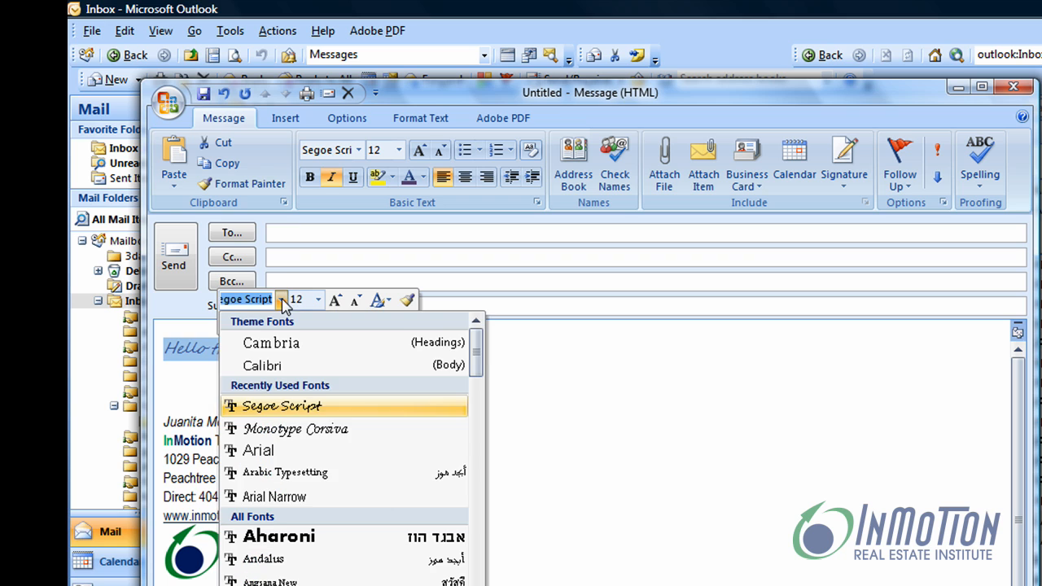